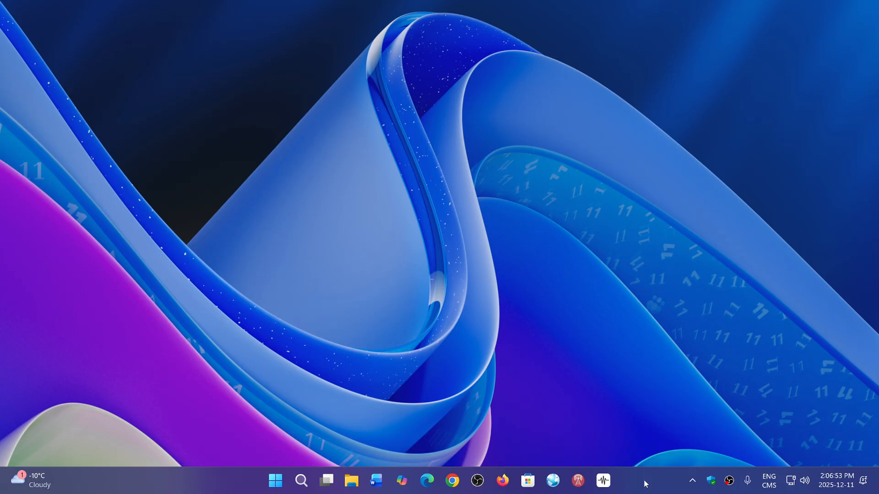
mouse_move(521, 374)
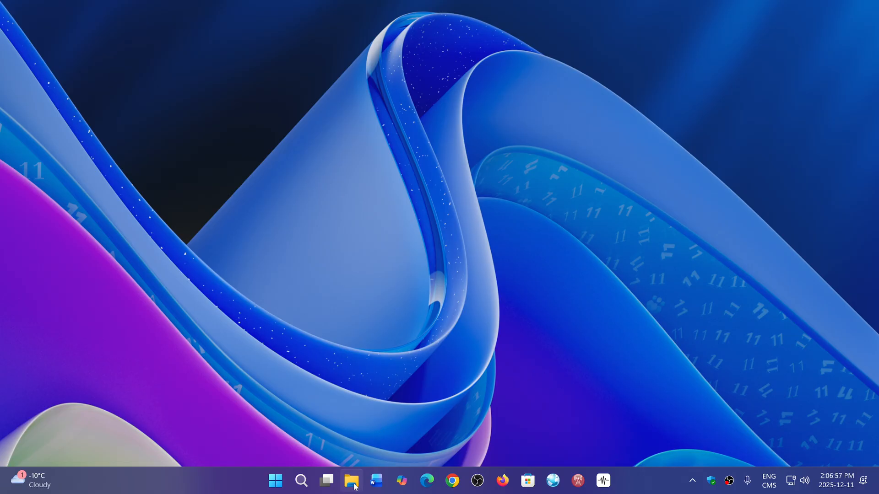
Open File Explorer on Home and add three more Home tabs, making four.
click(352, 481)
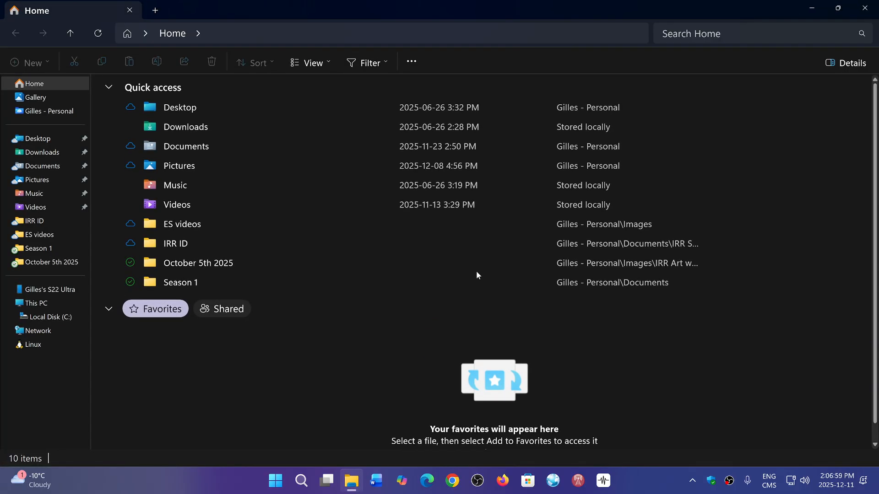
mouse_move(155, 10)
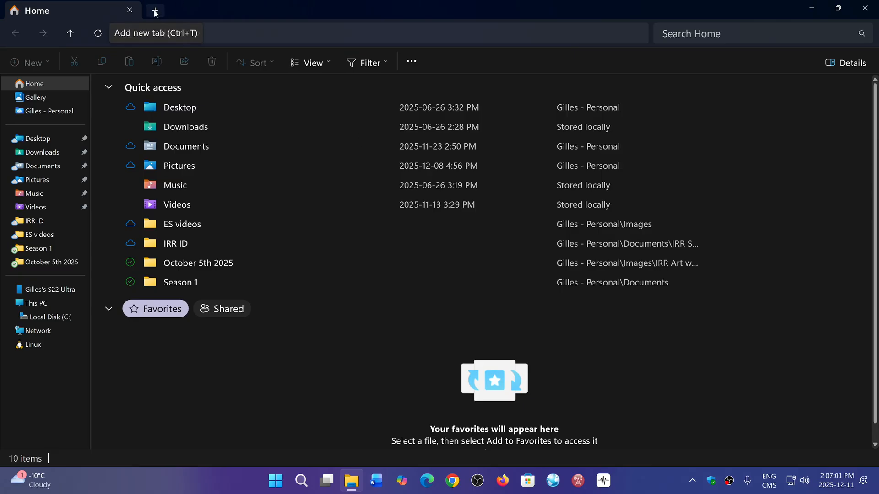
click(156, 10)
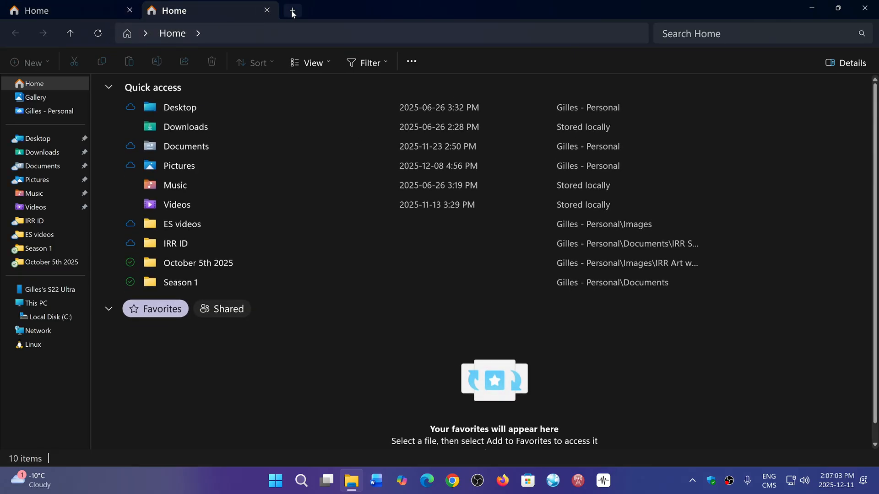
click(292, 10)
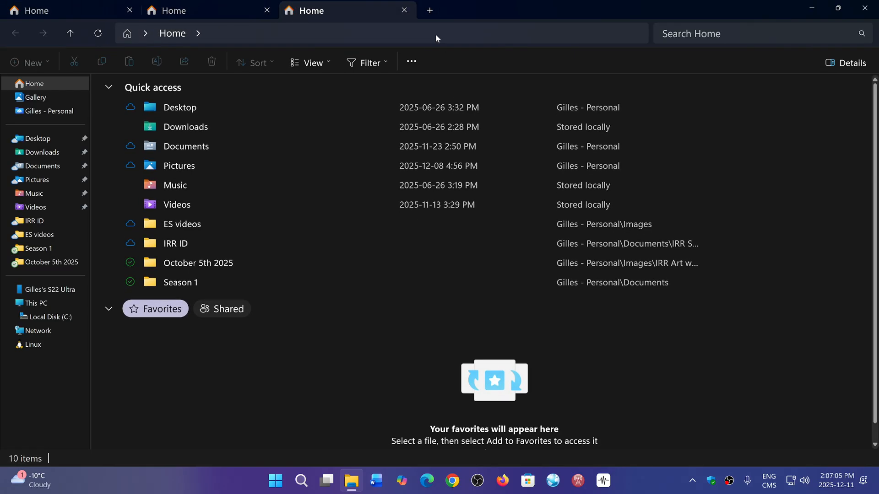
mouse_move(429, 10)
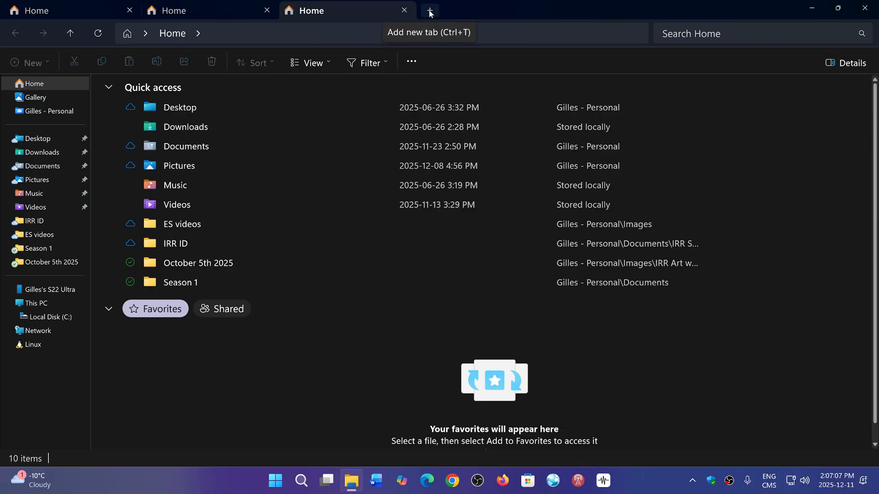
click(429, 10)
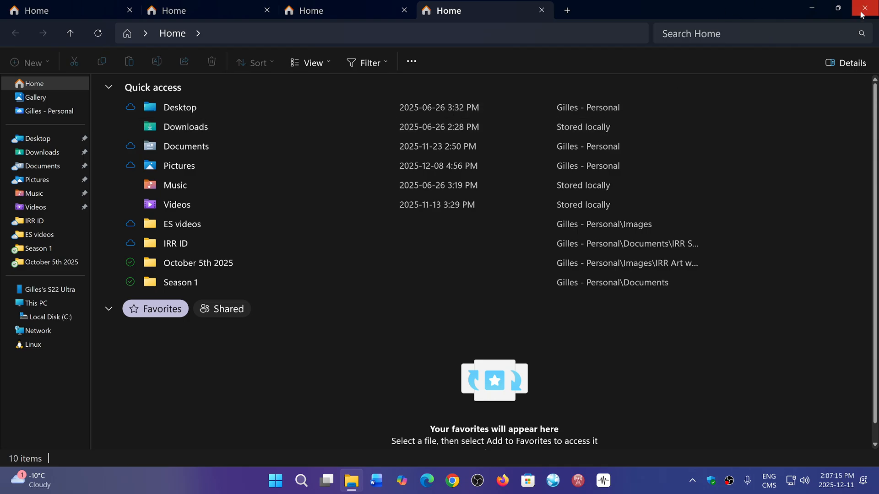
mouse_move(864, 9)
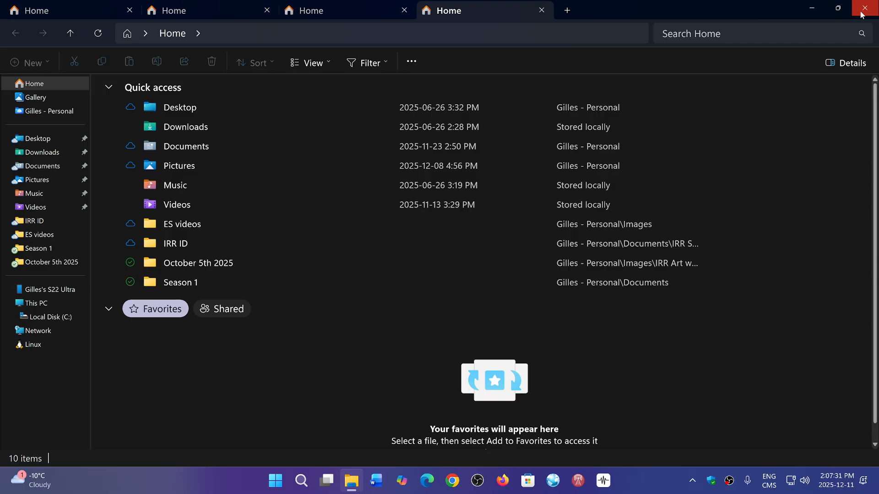
Close the four-tab File Explorer window to return to the empty desktop.
click(862, 8)
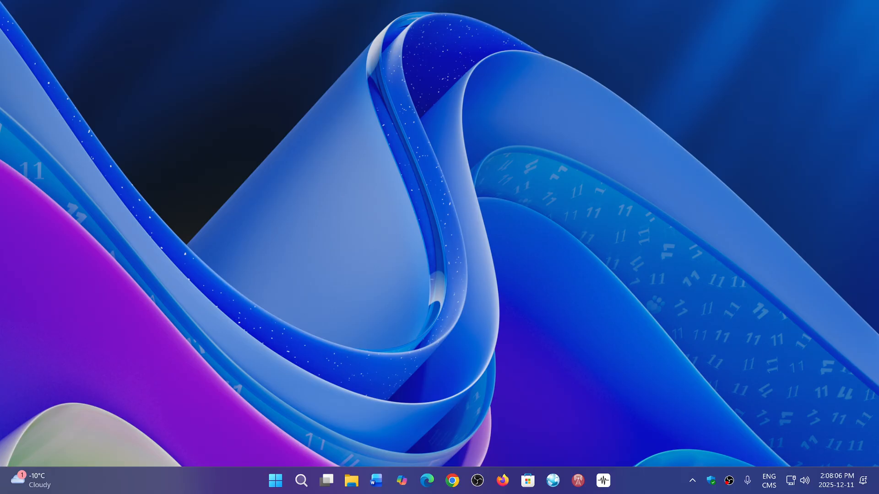
mouse_move(630, 490)
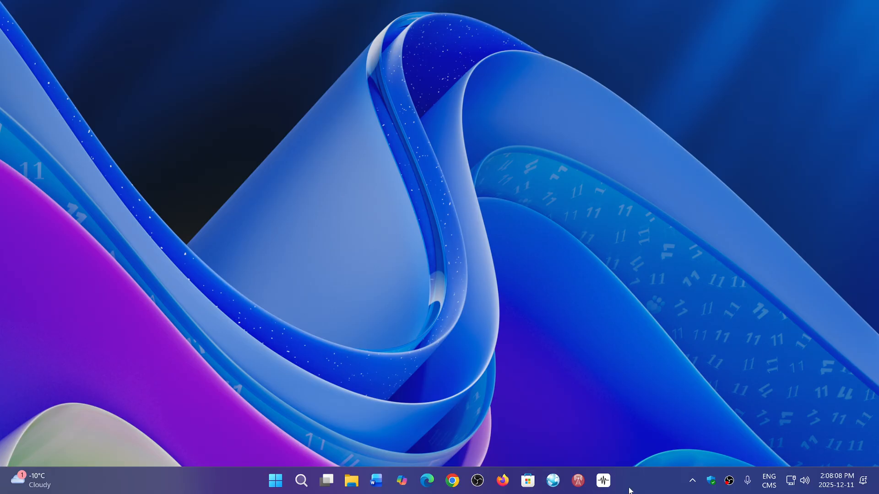